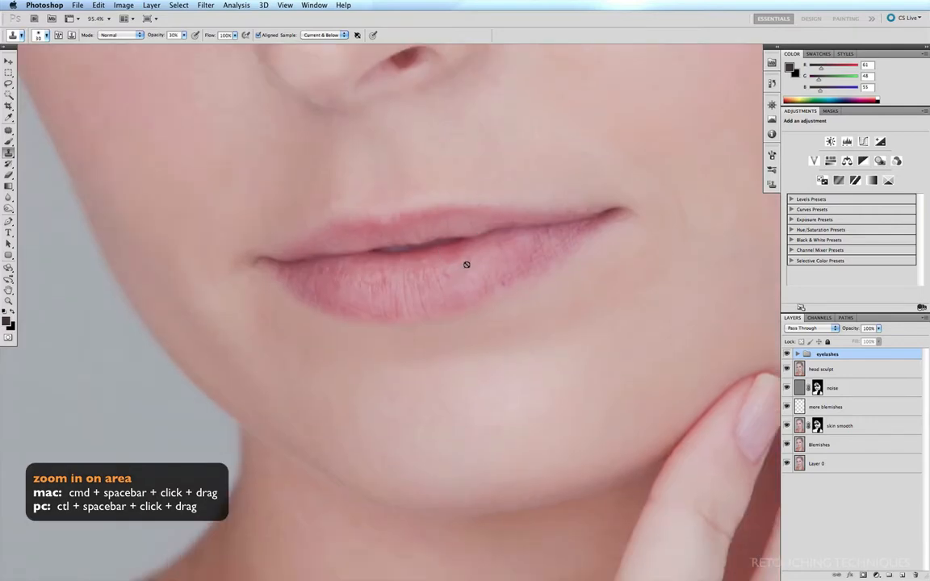
mouse_move(478, 229)
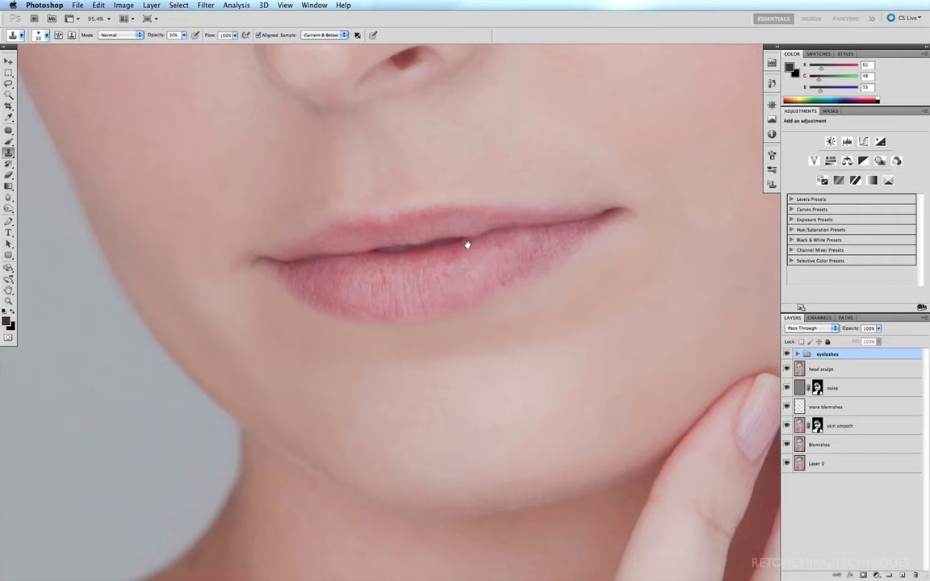
mouse_move(500, 233)
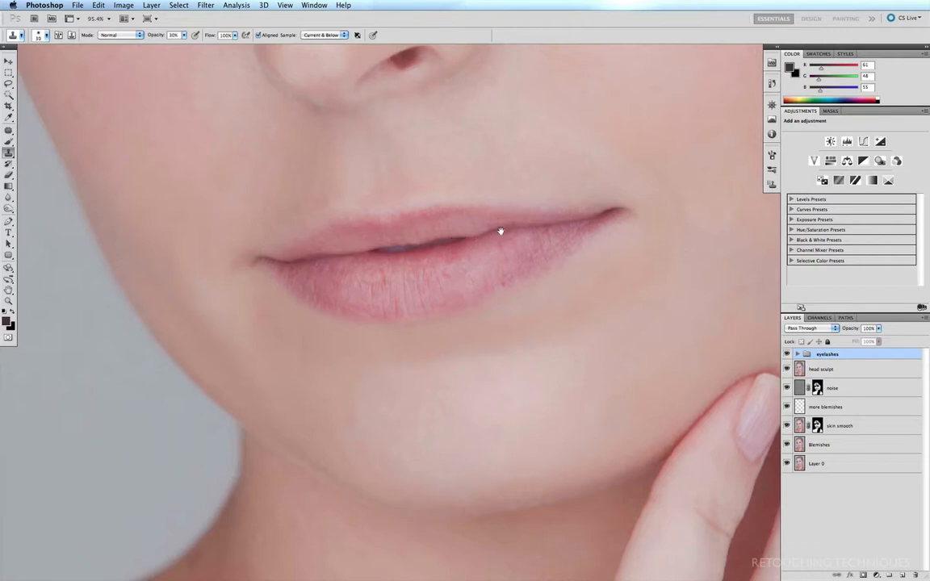
mouse_move(455, 238)
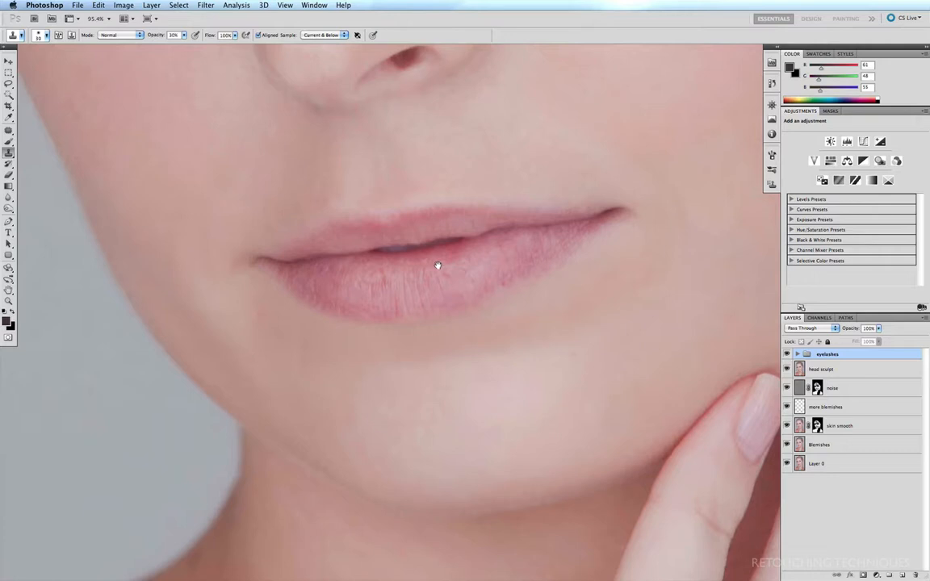
mouse_move(402, 274)
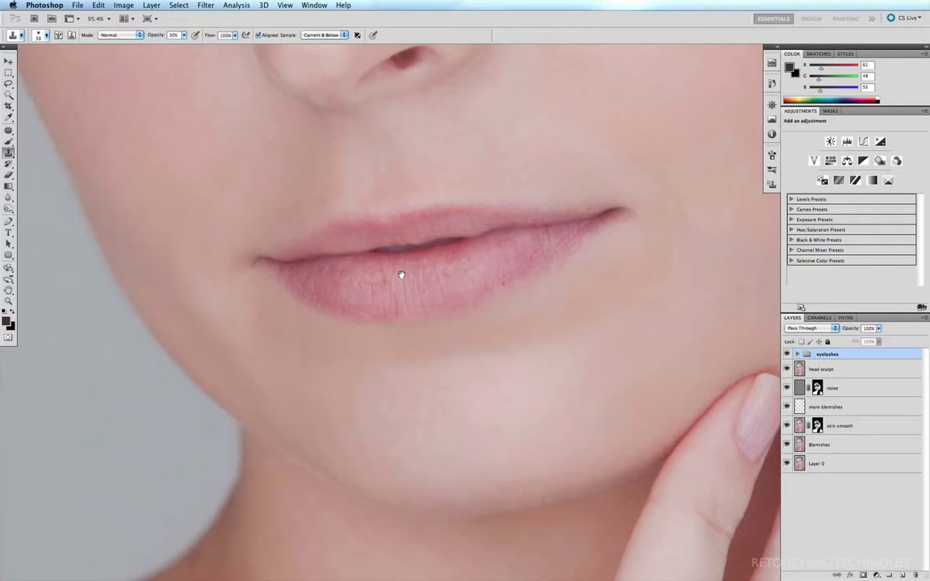
mouse_move(897, 161)
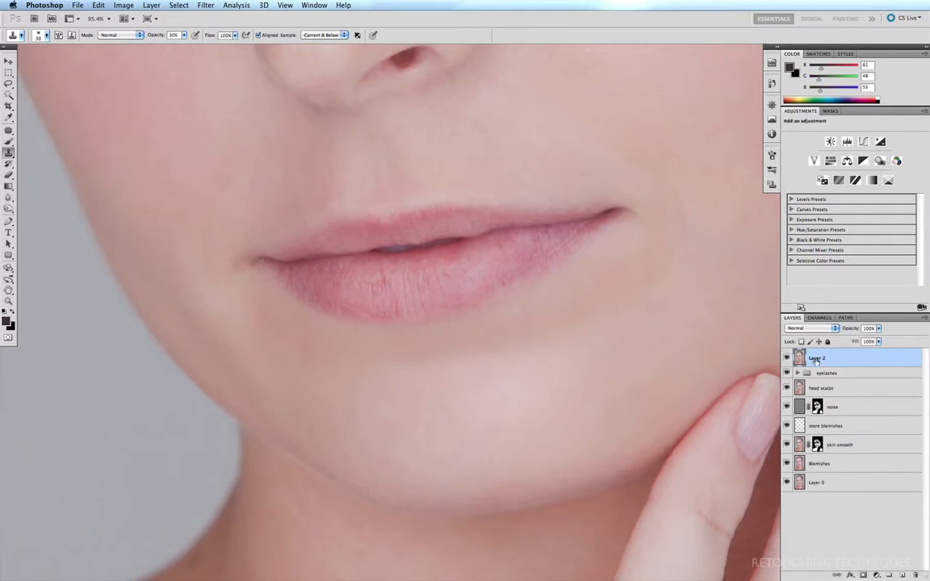
- Rename the merged layer 'lips fix', marquee-select the lip centre and open Liquify
double_click(816, 358)
type("lips fix")
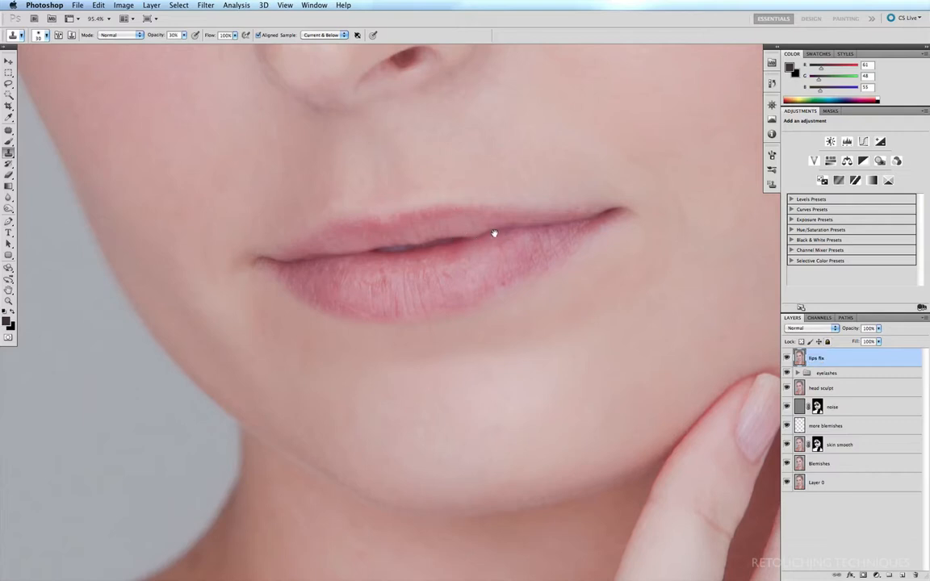
key("m")
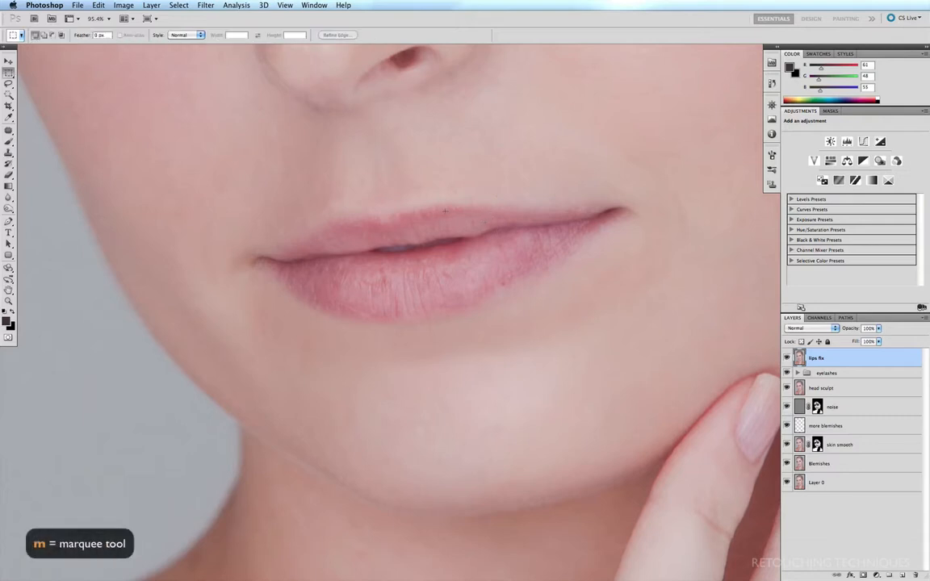
left_click_drag(417, 186, 531, 280)
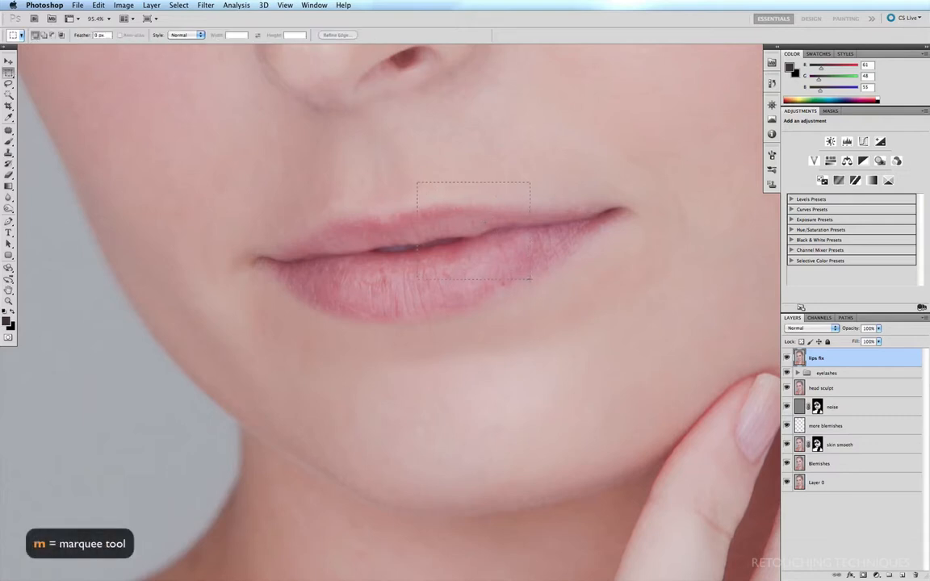
left_click(205, 5)
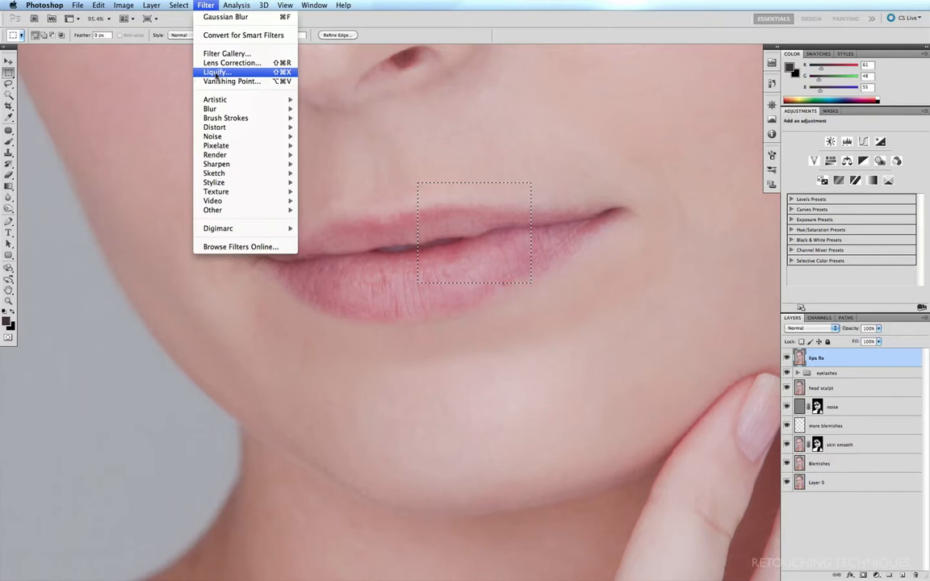
left_click(216, 72)
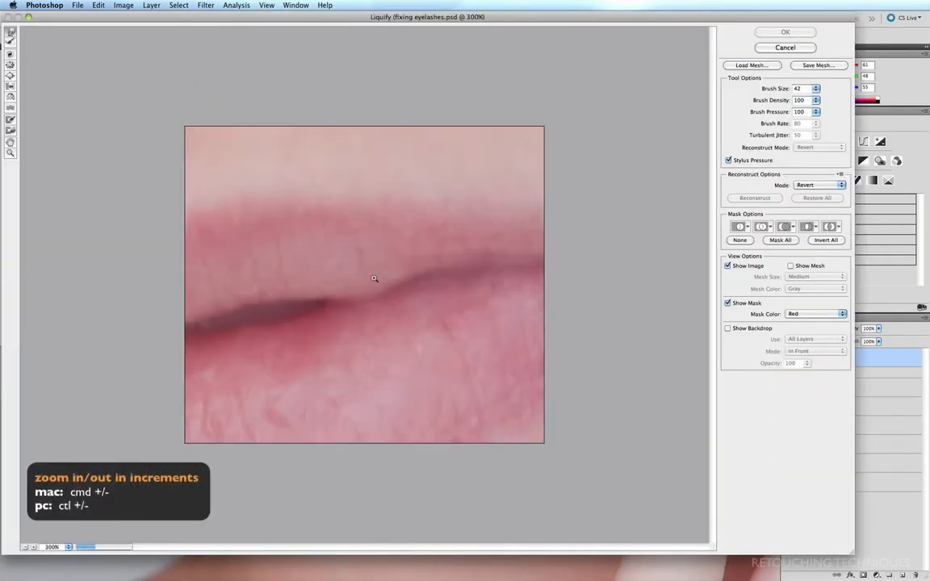
mouse_move(384, 307)
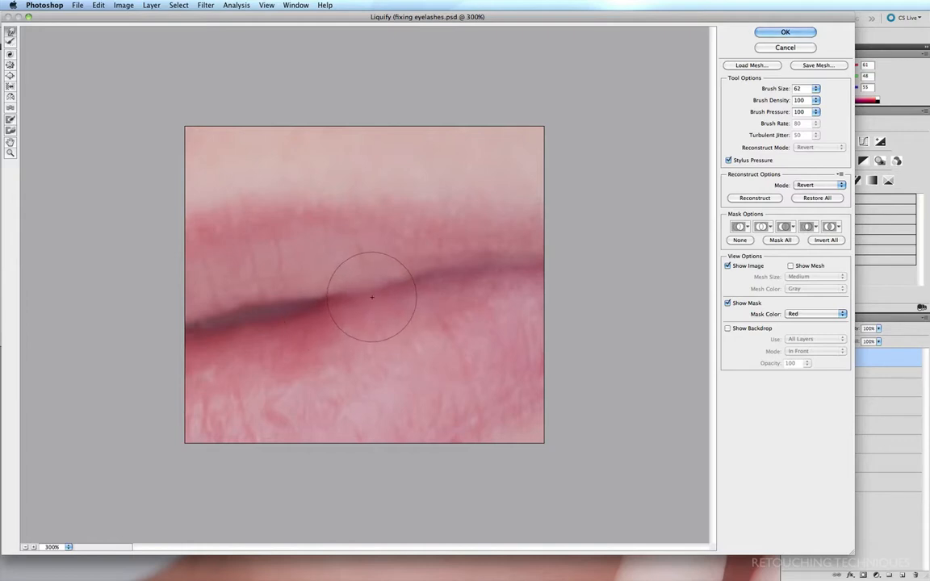
mouse_move(454, 278)
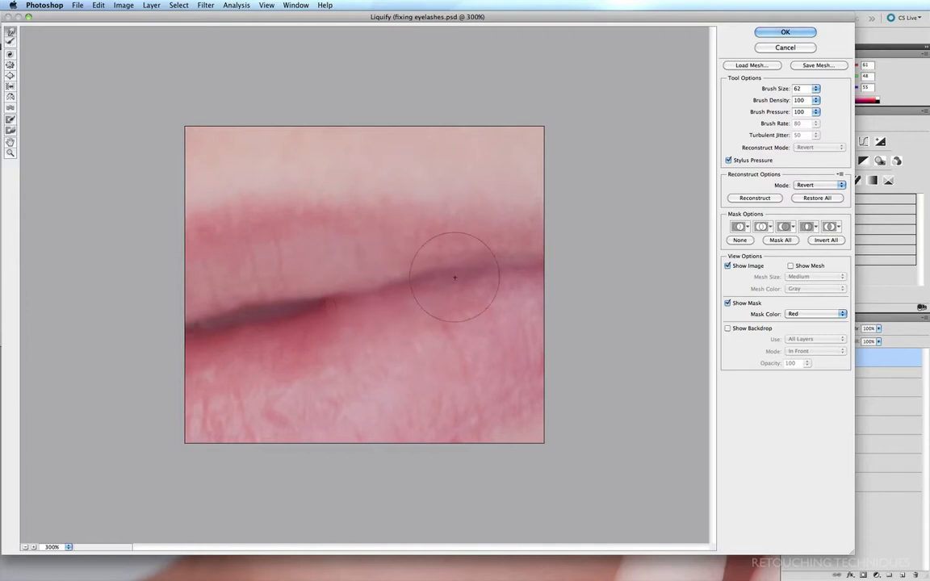
- Warp the bumpy central lip line straight and apply the Liquify change
left_click(784, 32)
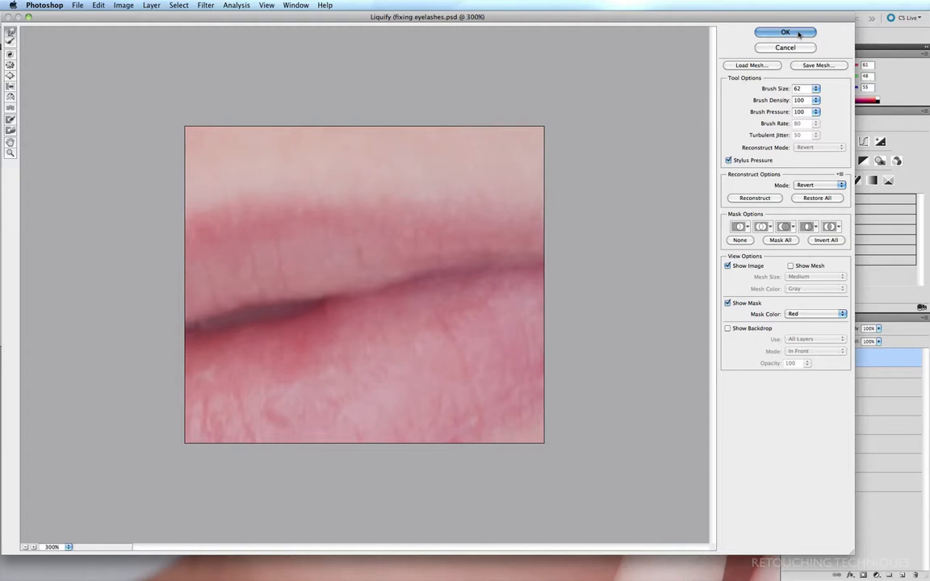
left_click(785, 33)
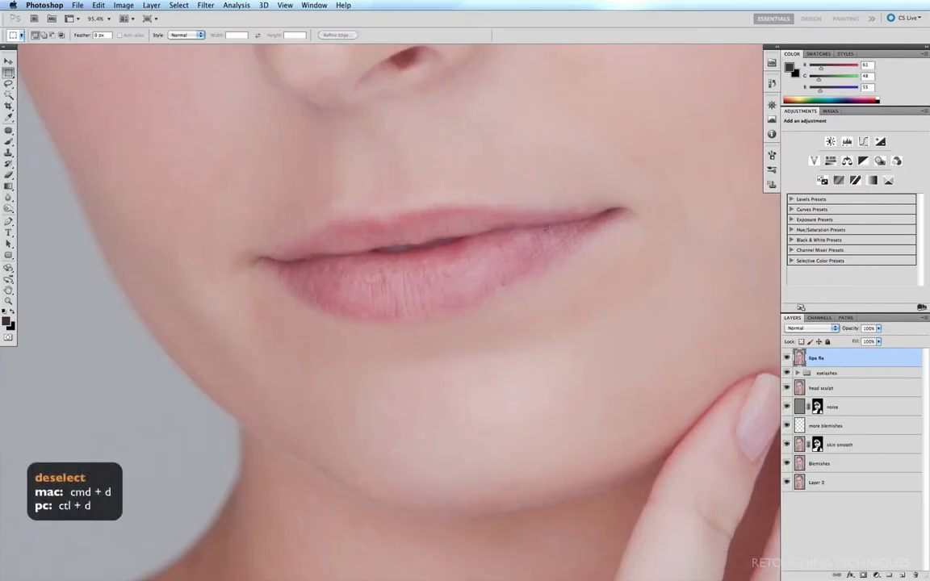
mouse_move(584, 163)
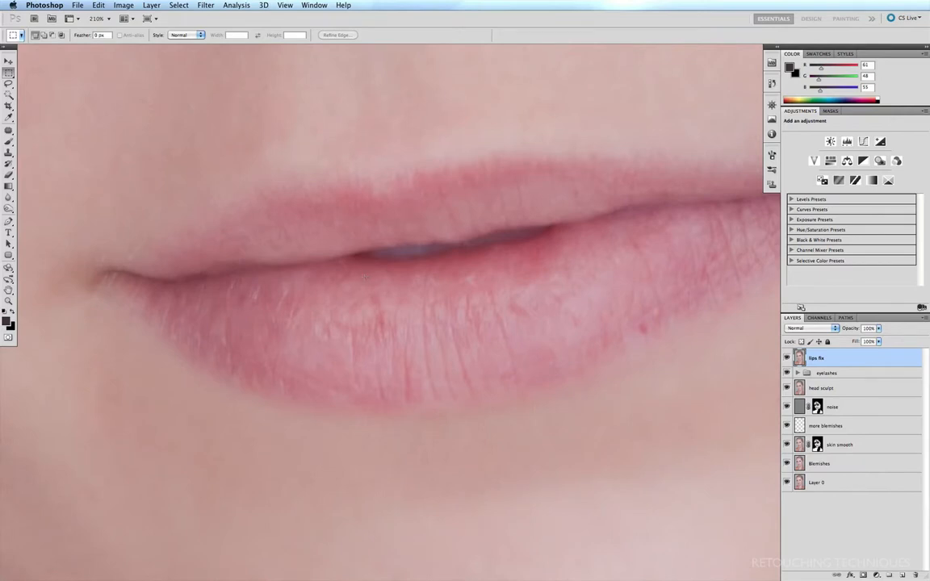
- Patch four dry, flaky spots on the lower lip with nearby clean texture
key("j")
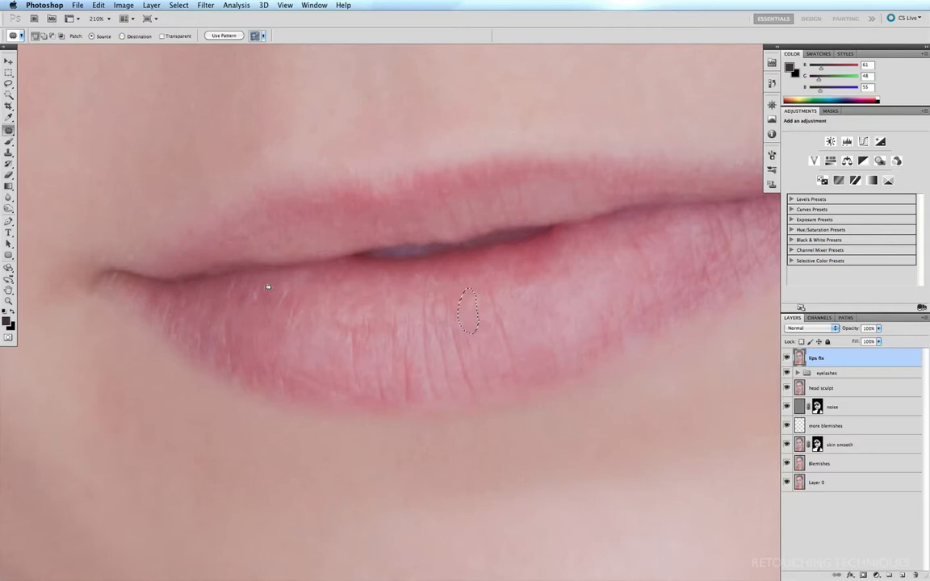
left_click_drag(468, 313, 293, 322)
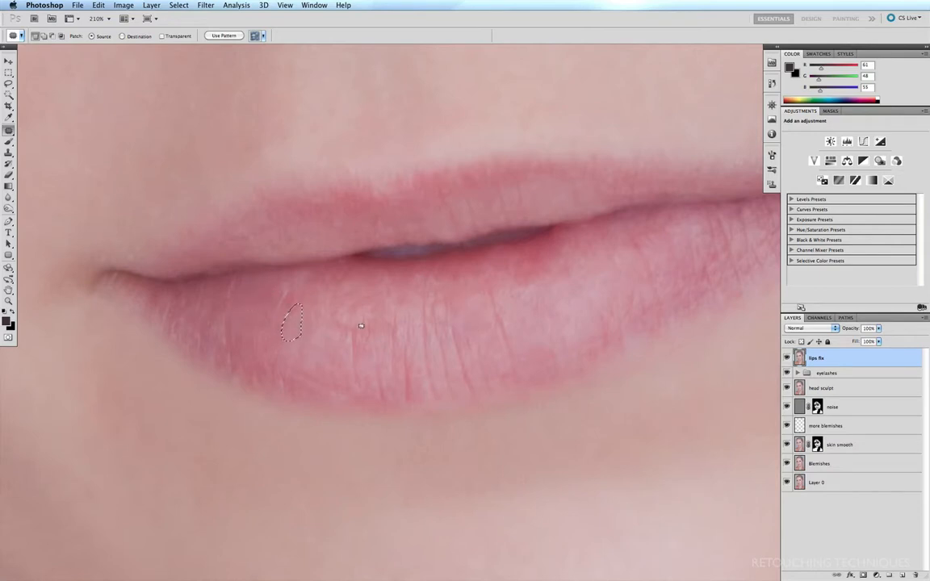
left_click_drag(292, 322, 384, 322)
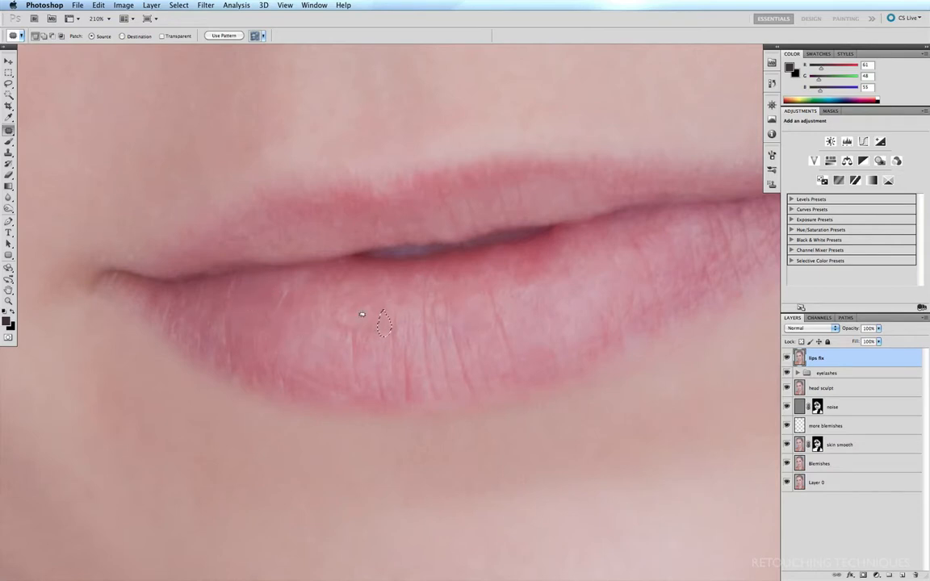
left_click_drag(384, 323, 339, 327)
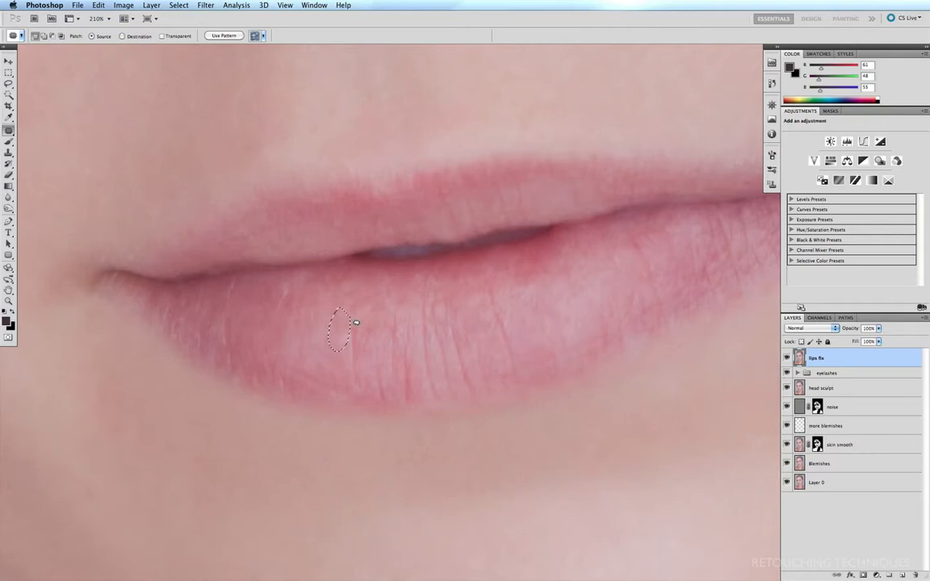
left_click_drag(339, 327, 353, 347)
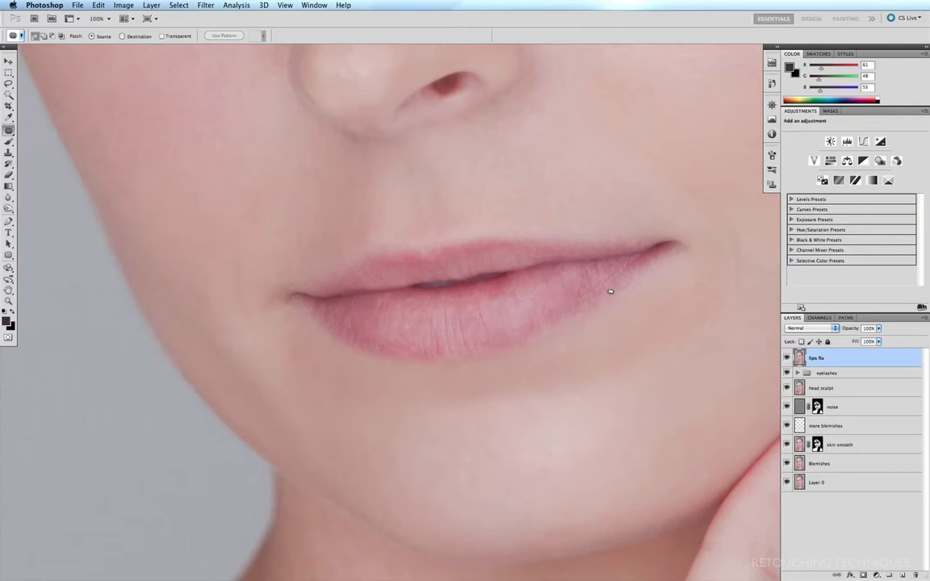
mouse_move(305, 305)
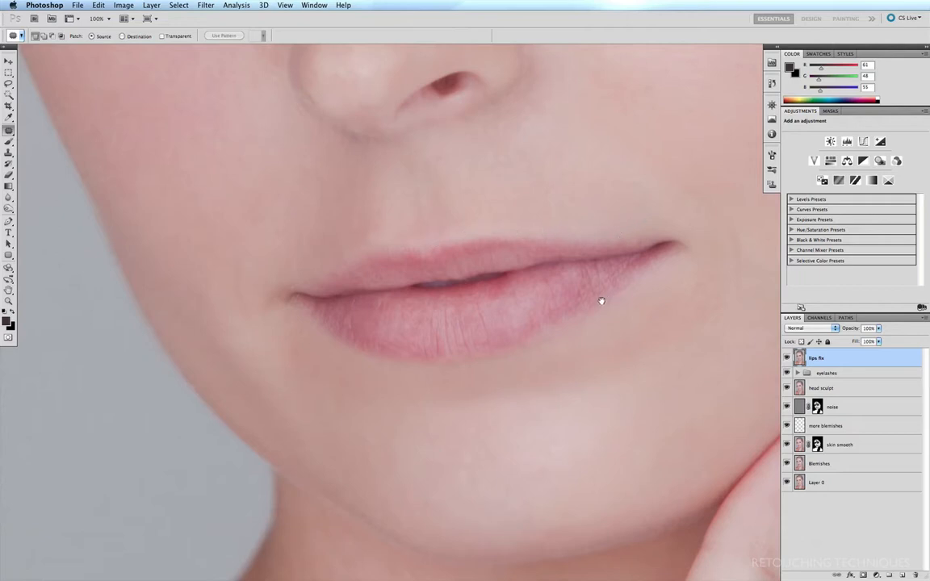
mouse_move(594, 303)
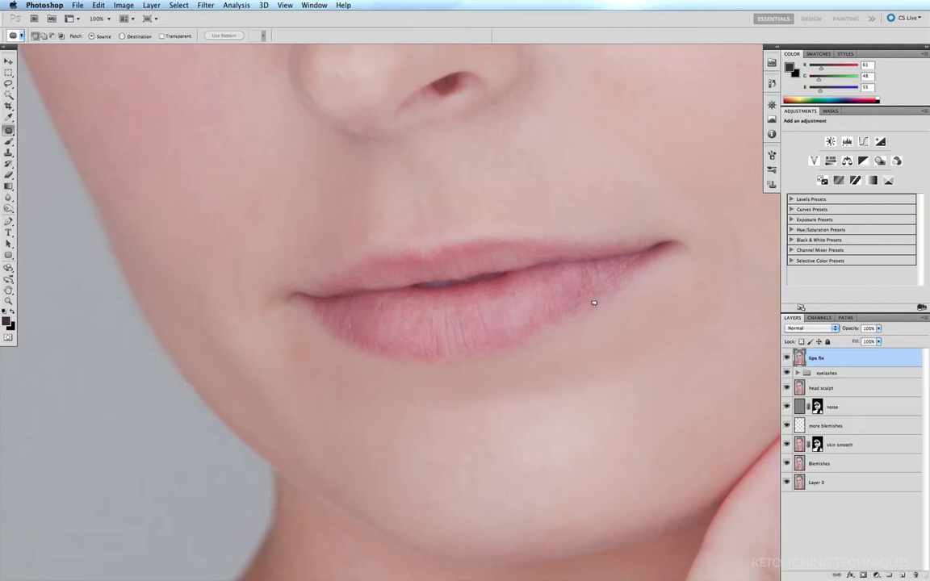
- Switch to the Clone Stamp for 30% opacity, Current & Below sampling
key("s")
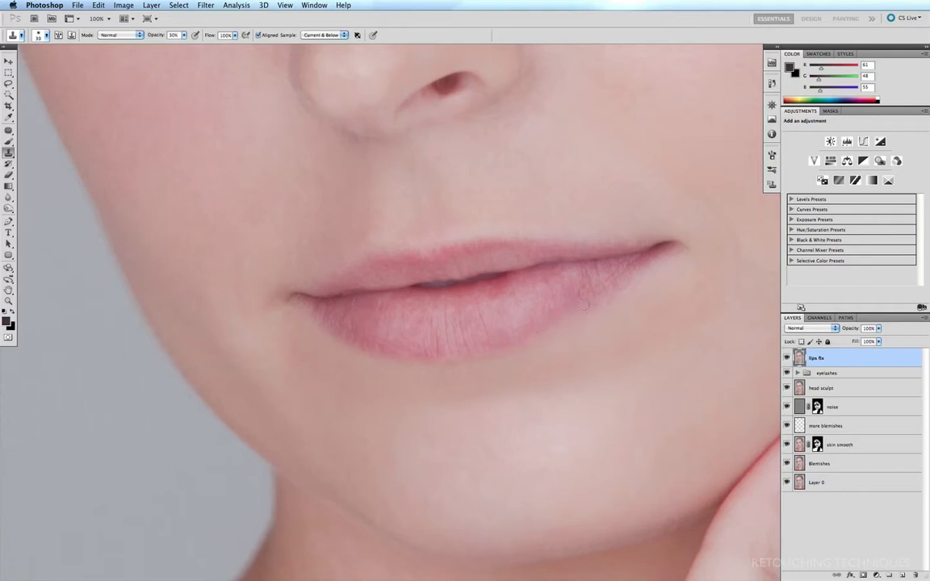
- Clone over the right lower-lip dry spots, then toggle 'lips fix' visibility to compare
left_click(598, 295)
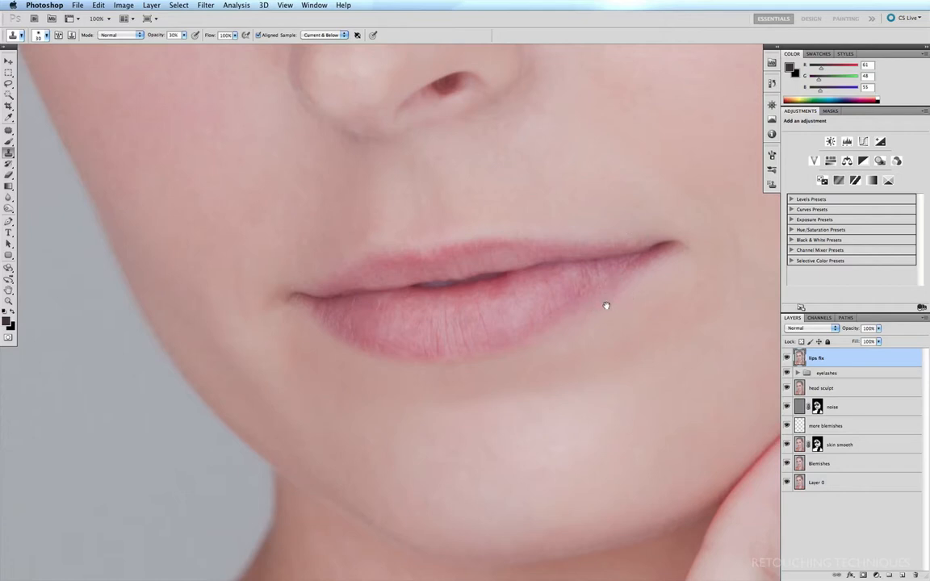
mouse_move(597, 320)
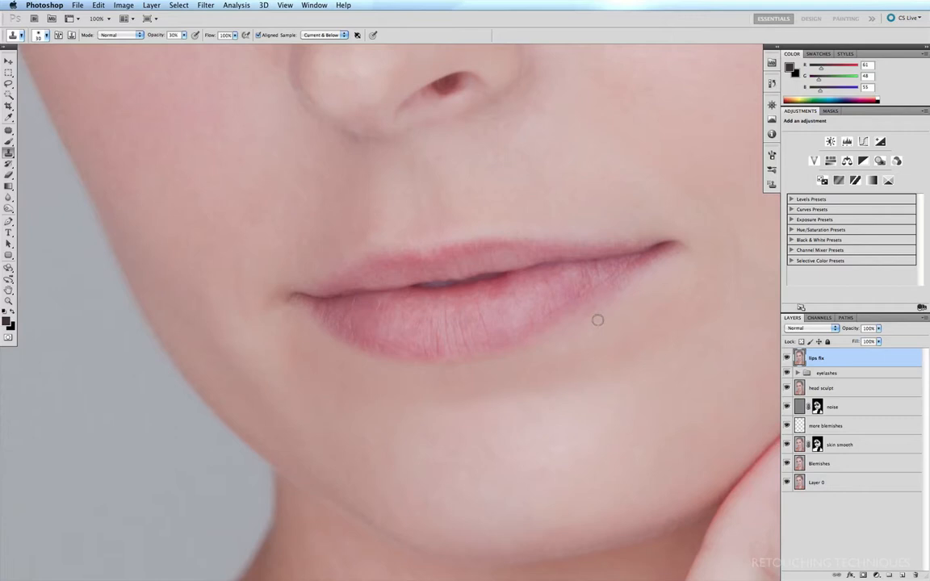
mouse_move(593, 320)
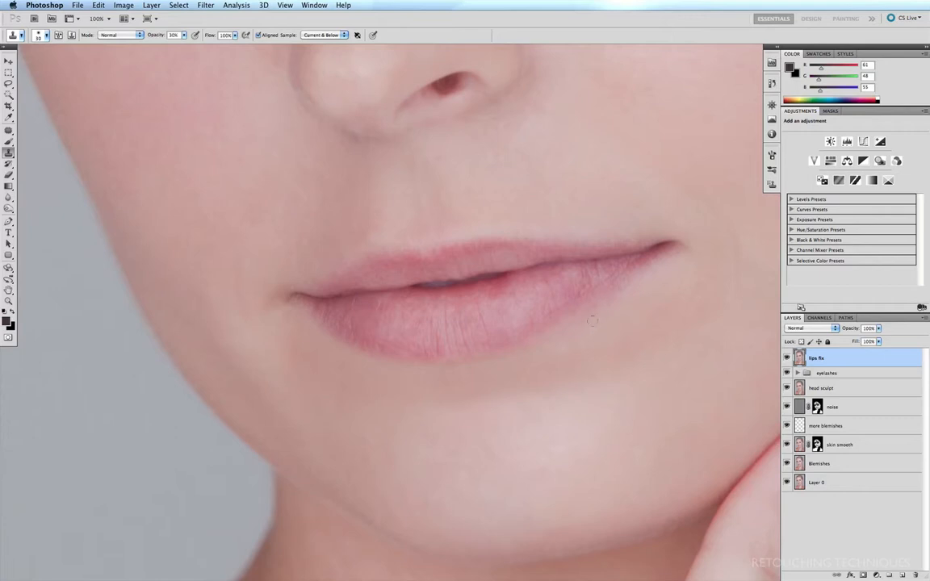
mouse_move(625, 299)
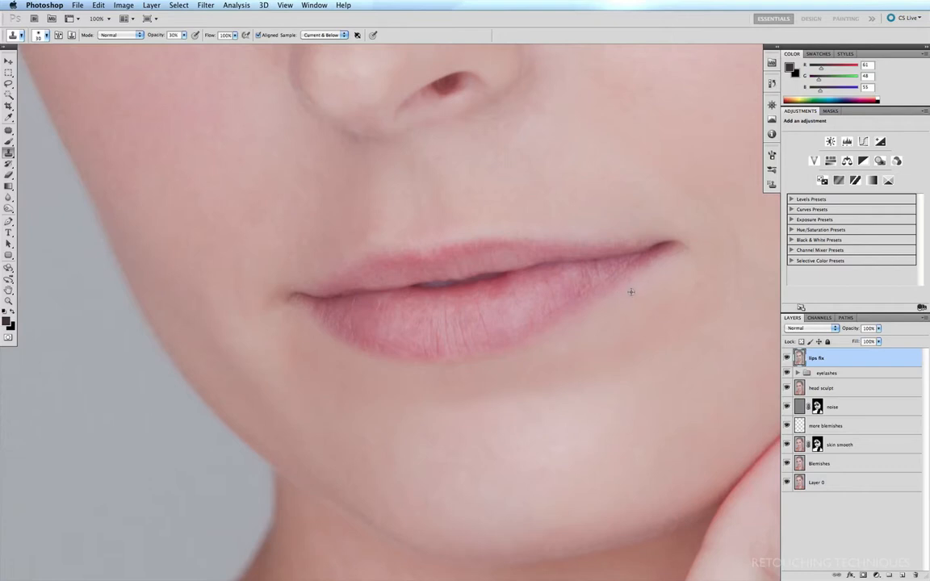
mouse_move(645, 279)
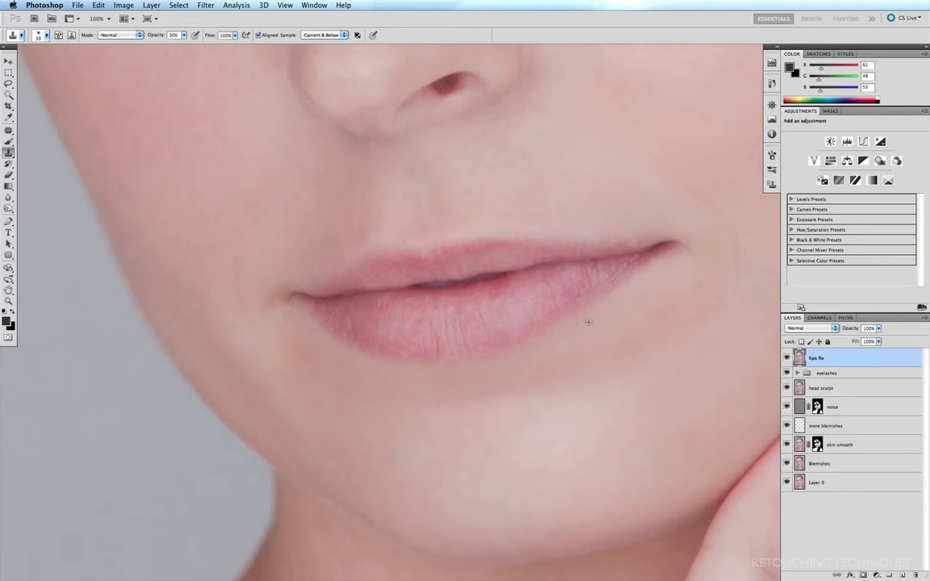
mouse_move(519, 357)
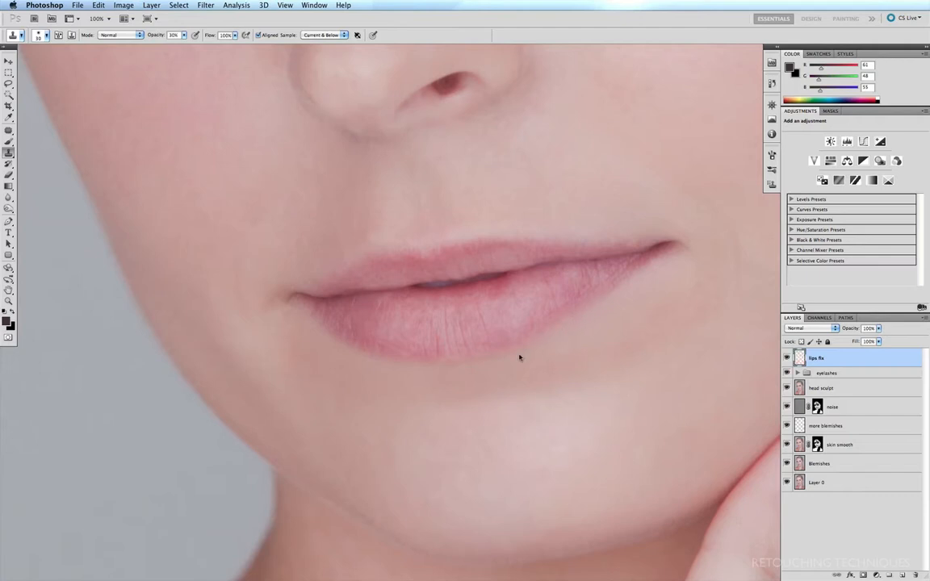
left_click(786, 357)
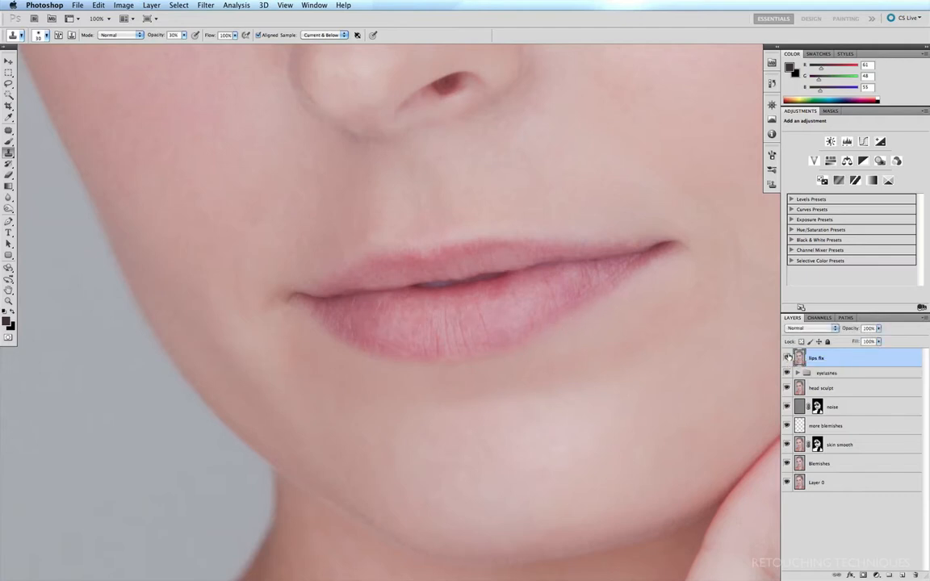
left_click(786, 357)
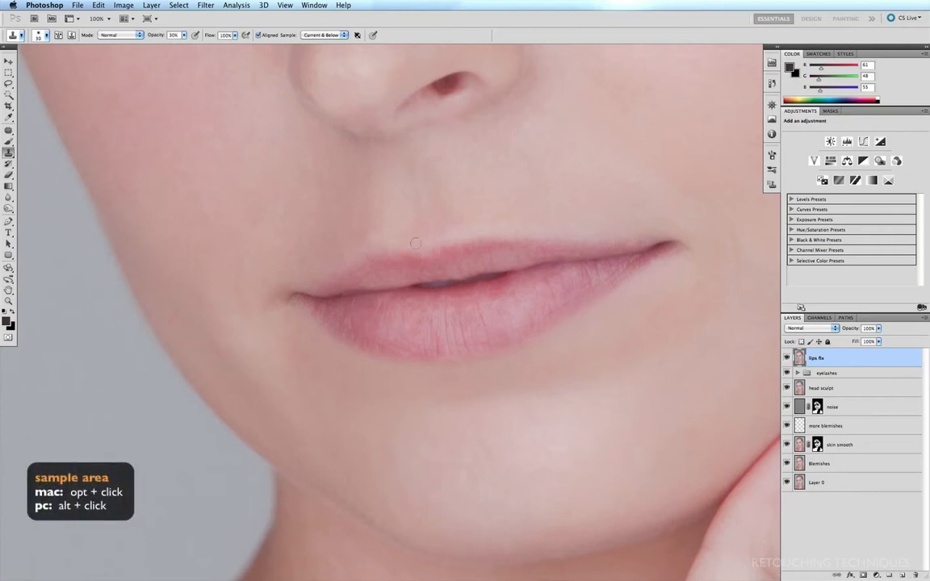
mouse_move(351, 256)
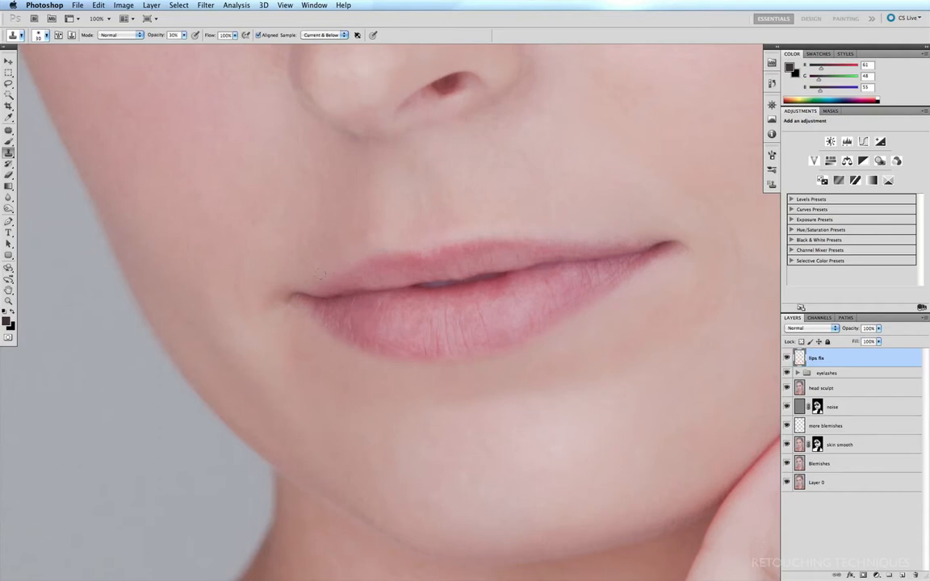
mouse_move(496, 230)
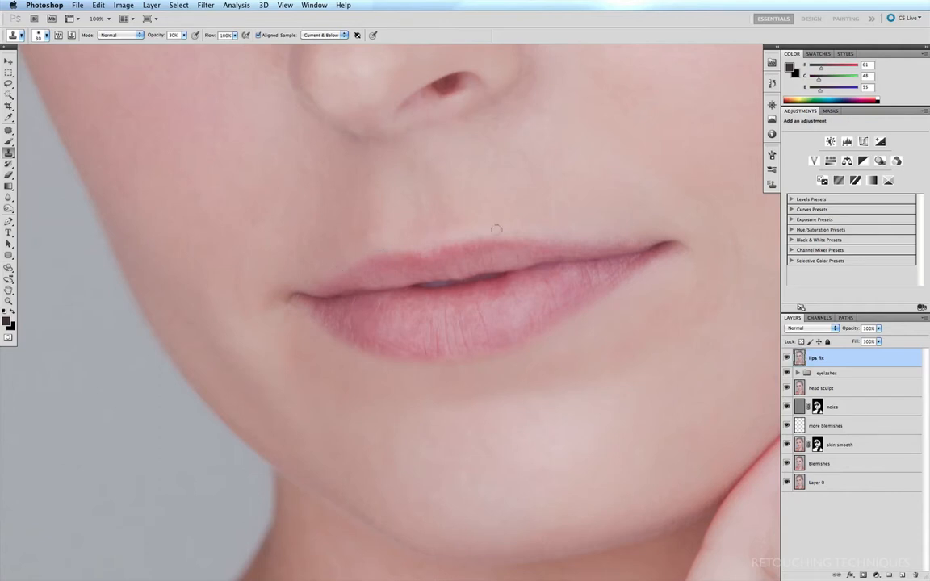
mouse_move(550, 233)
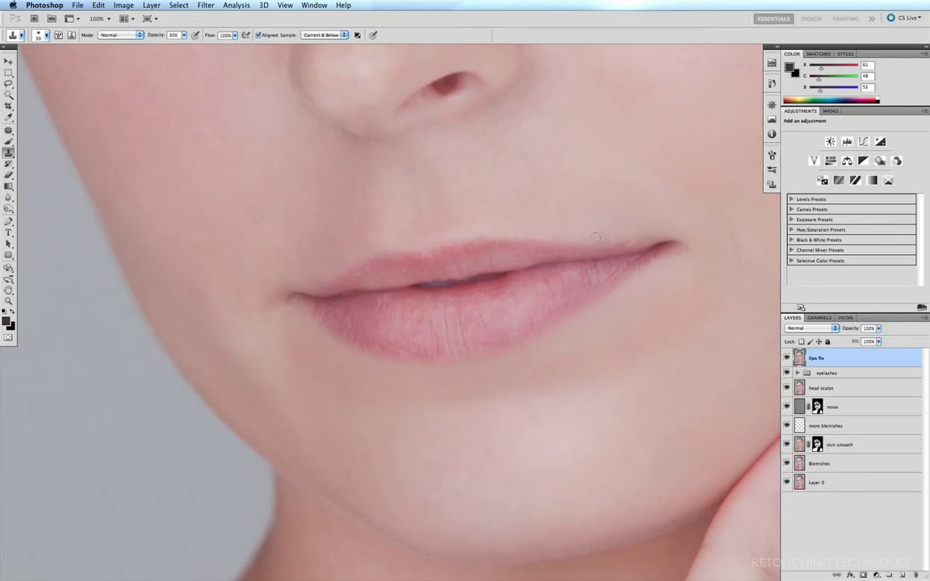
mouse_move(632, 242)
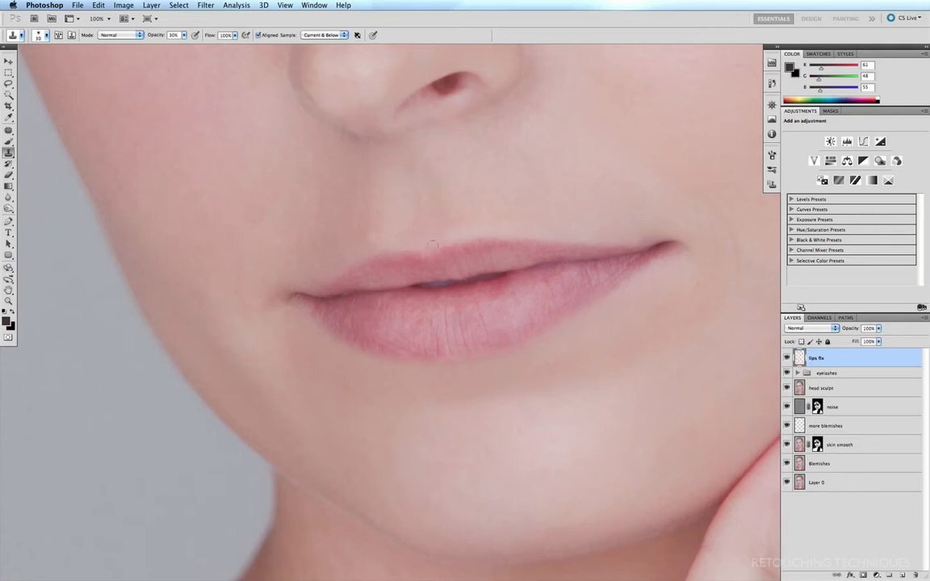
mouse_move(398, 236)
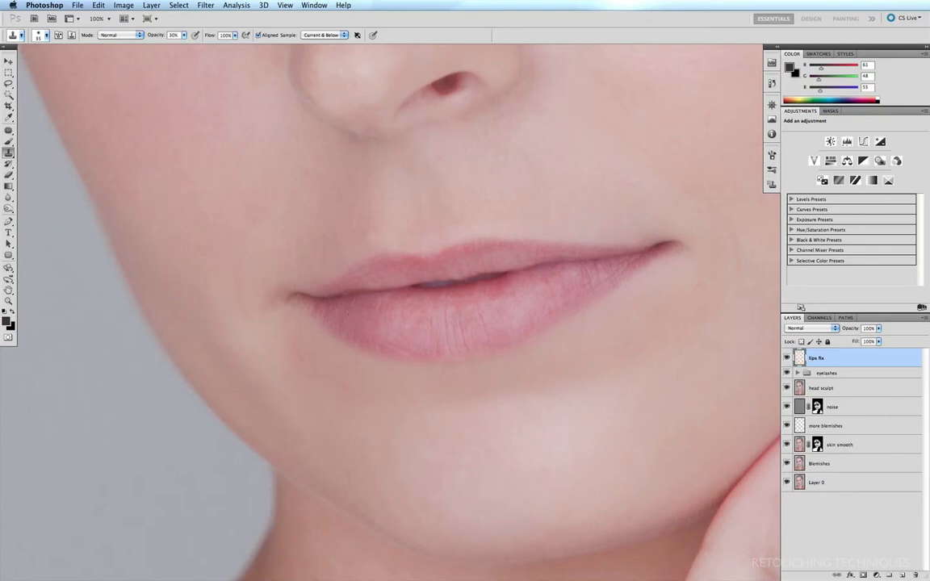
- Clone clean texture over the remaining dry areas mid lower lip
left_click(351, 305)
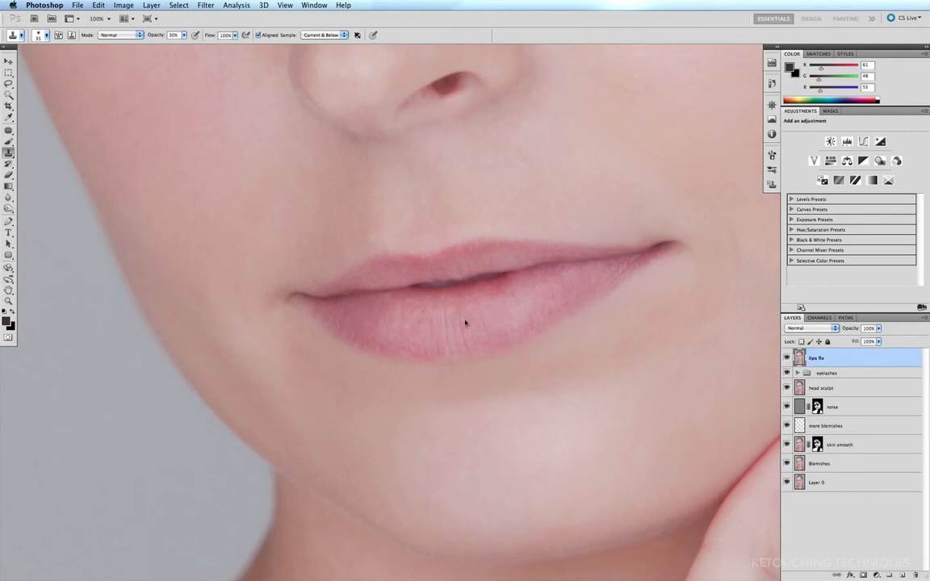
mouse_move(424, 327)
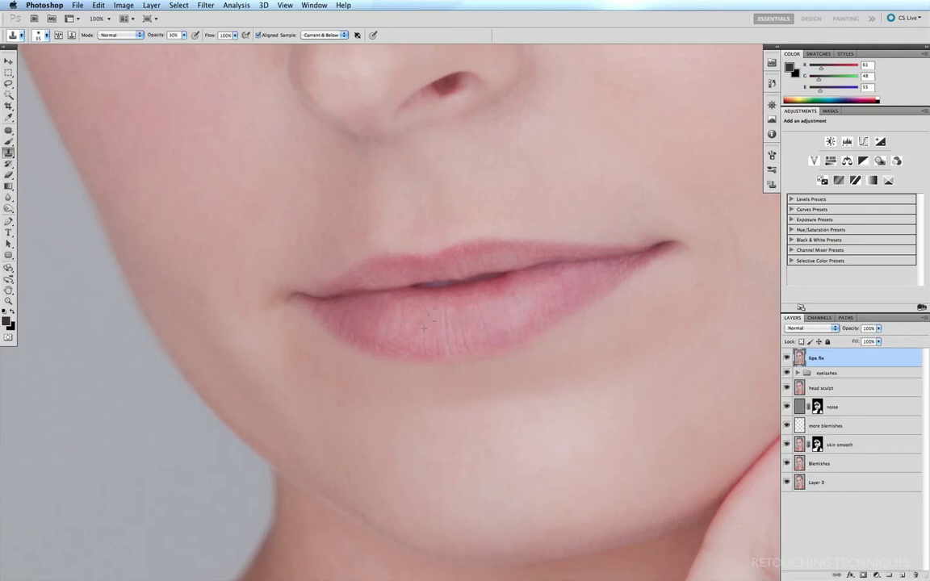
mouse_move(477, 342)
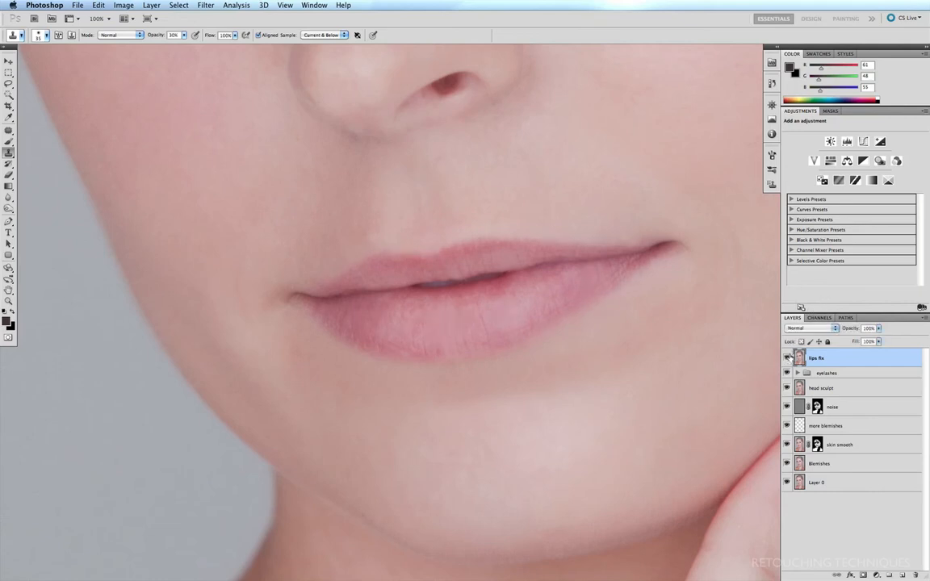
mouse_move(791, 351)
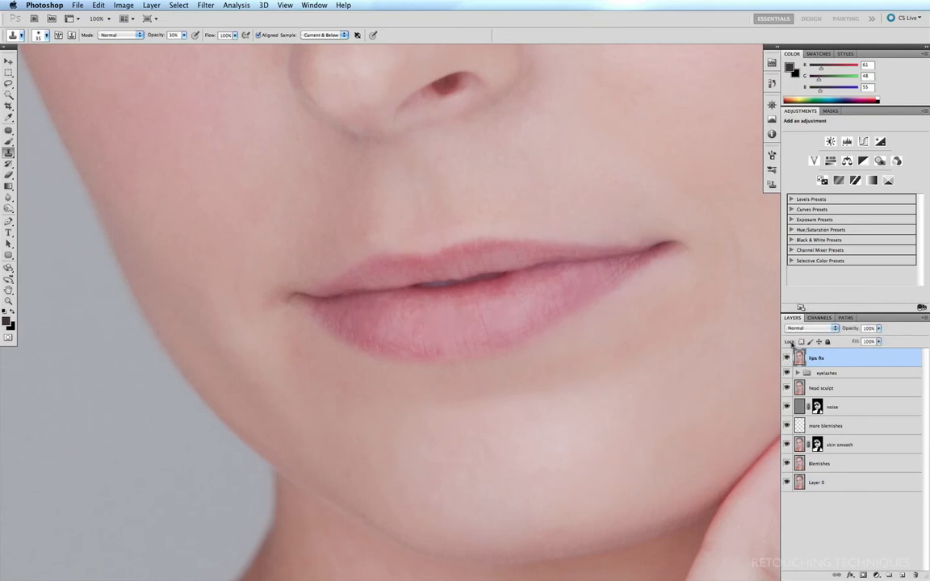